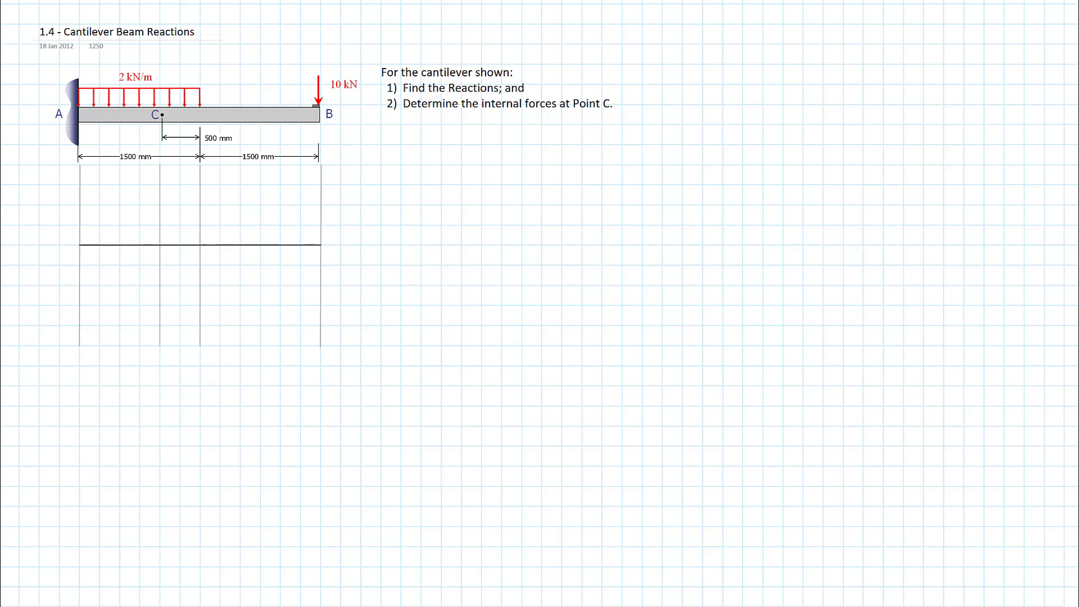
text(FBD)
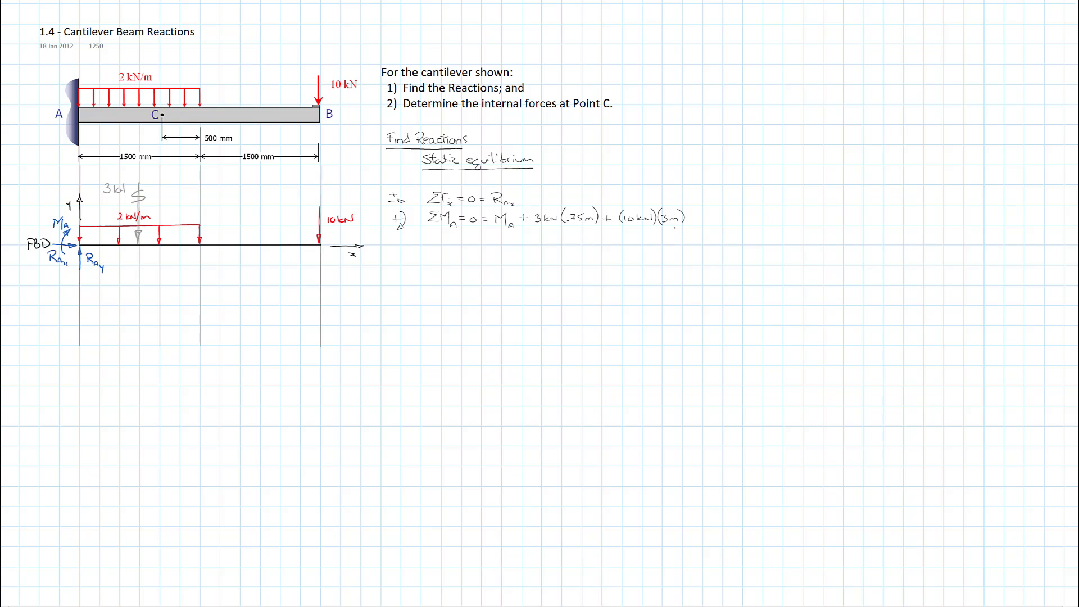
text(M.)
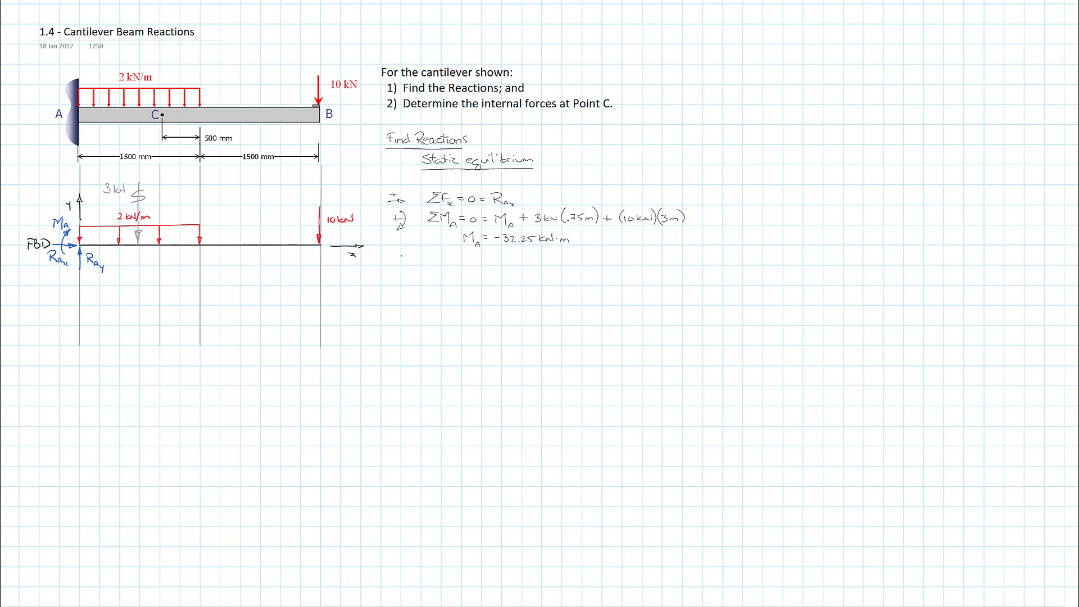
text(+↑)
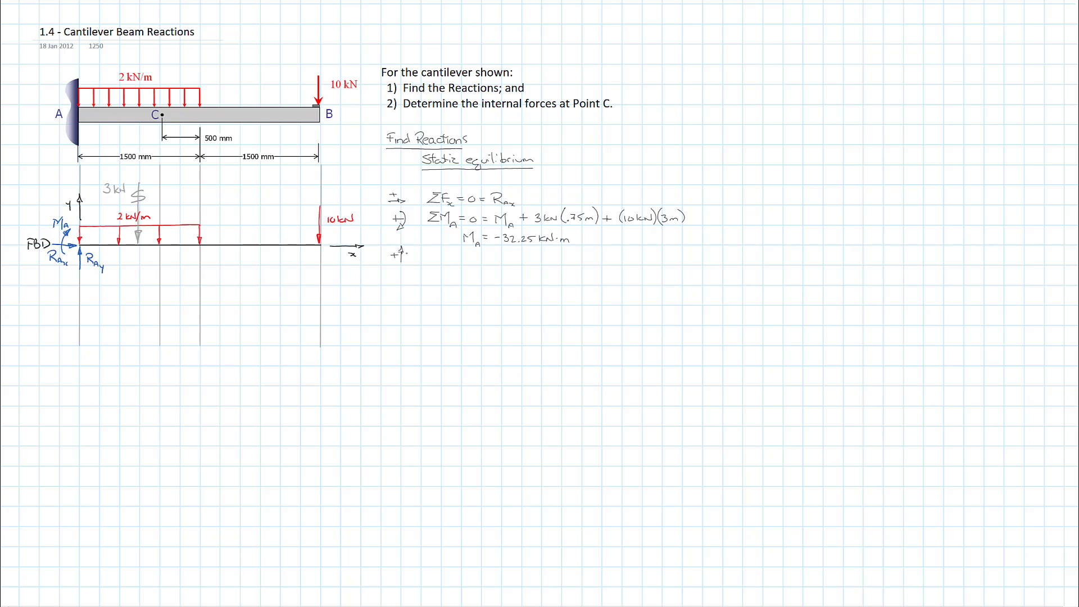
text(ΣFy = 0 = Ray - 3kN - 10kN)
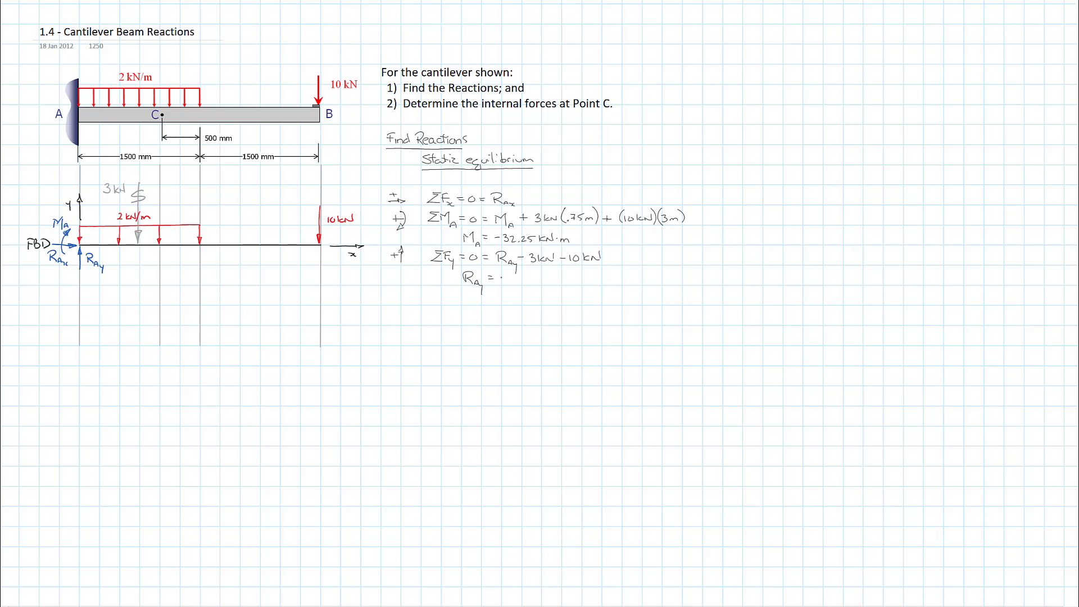
text(13 kN)
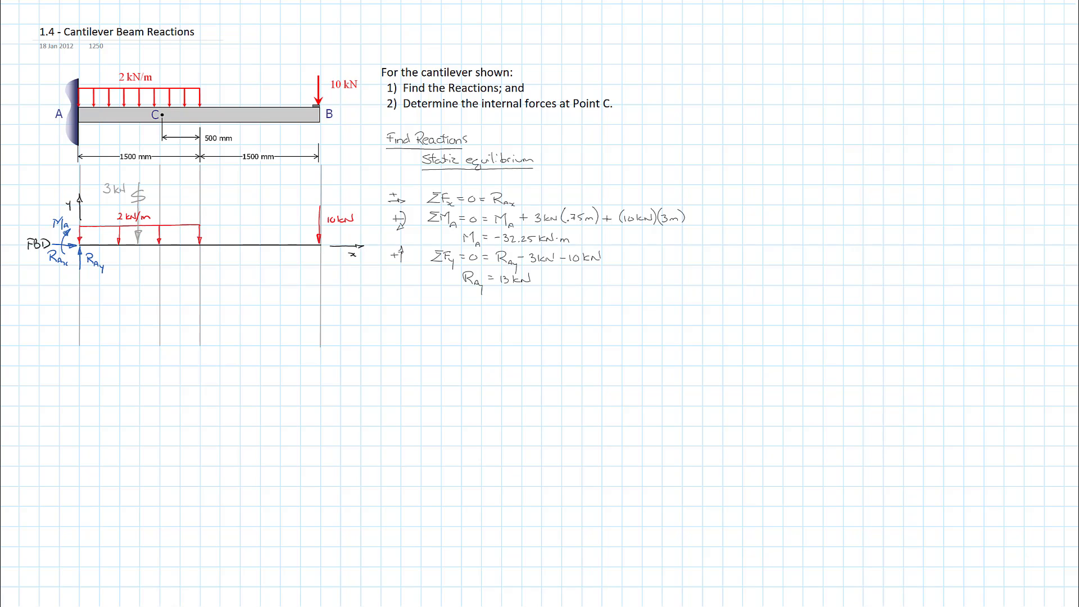